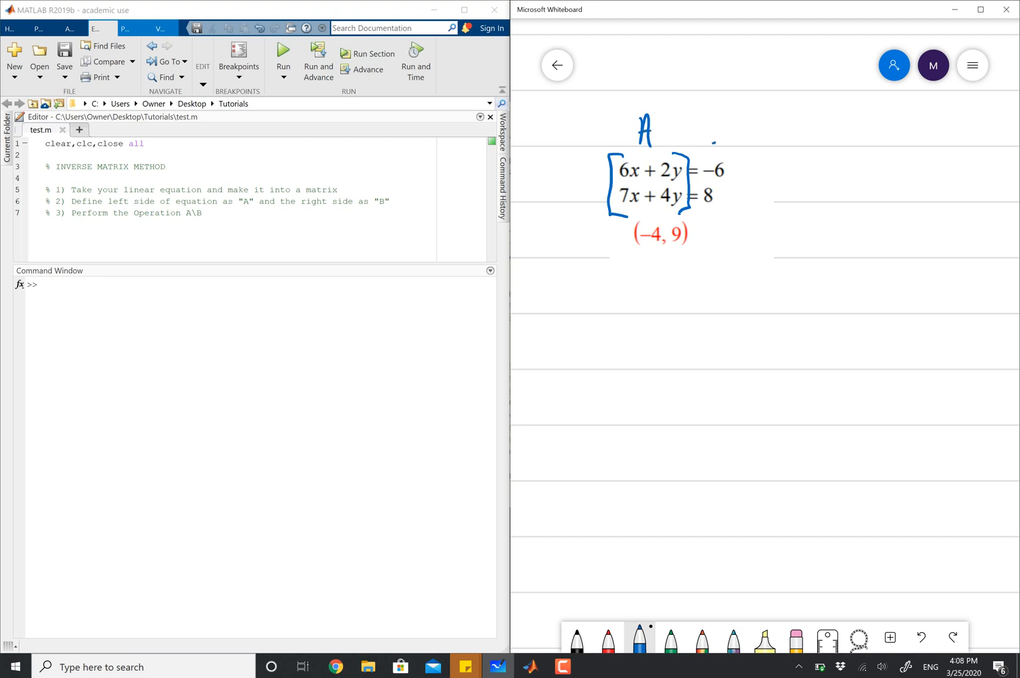
- Draw a bracket around the constants -6 and 8 and write B above it
drag(703, 151, 735, 215)
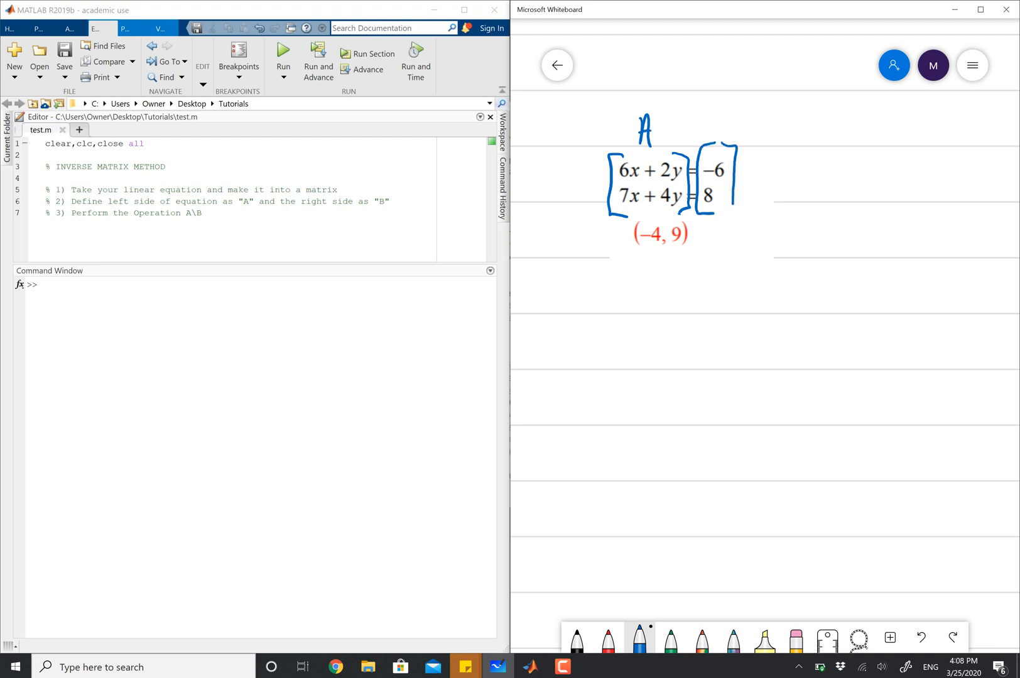
drag(710, 117, 722, 121)
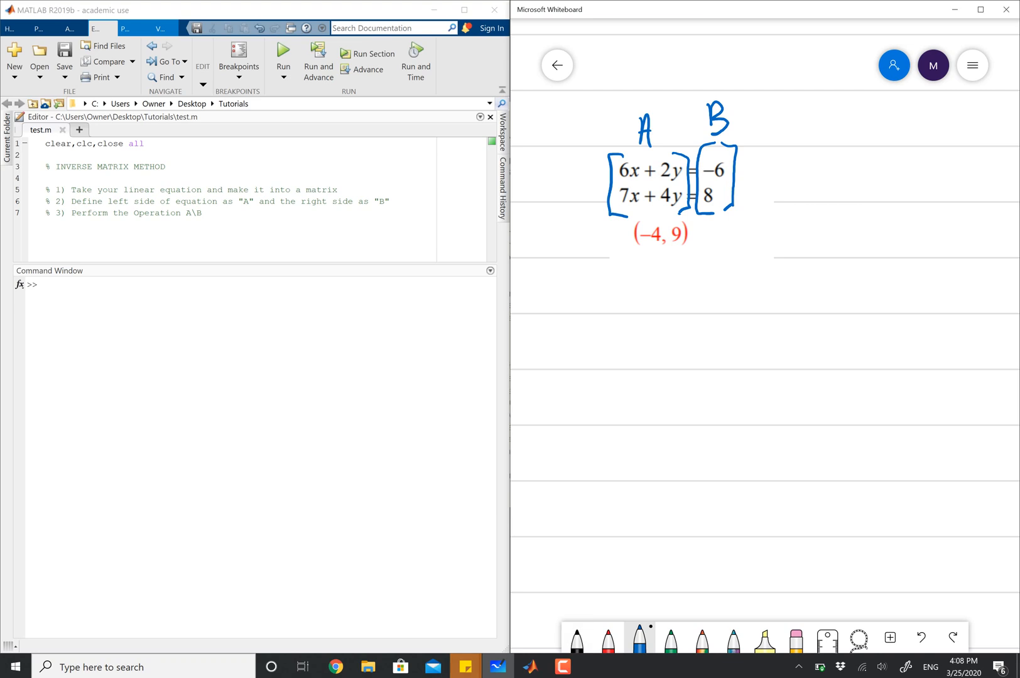
- Enter A = [6 2; 7 4] in the Command Window
text(A =)
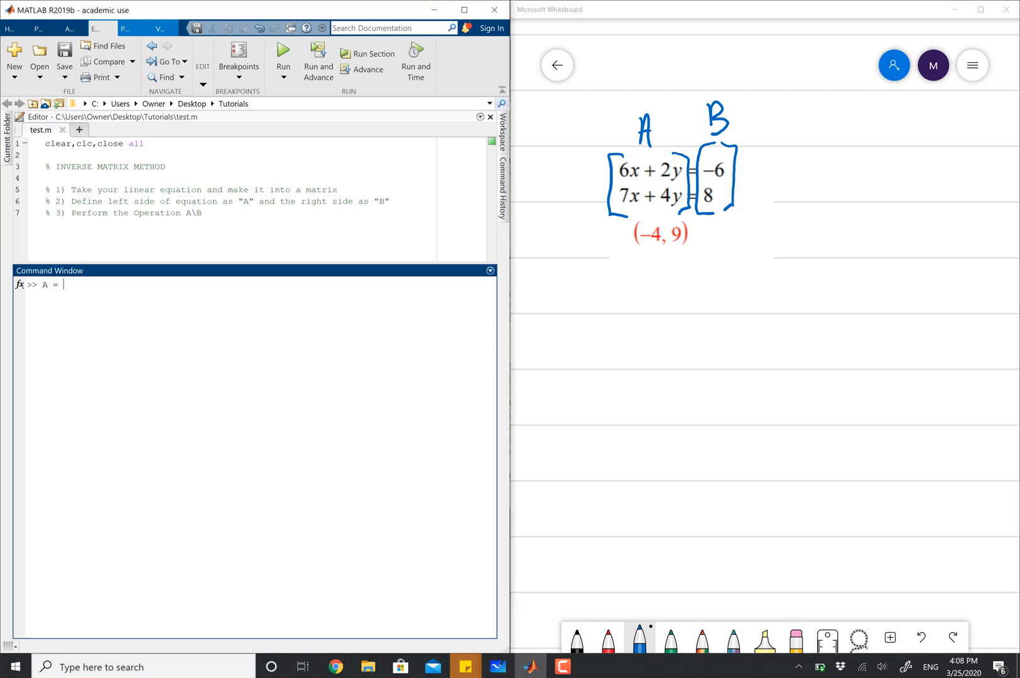
text([)
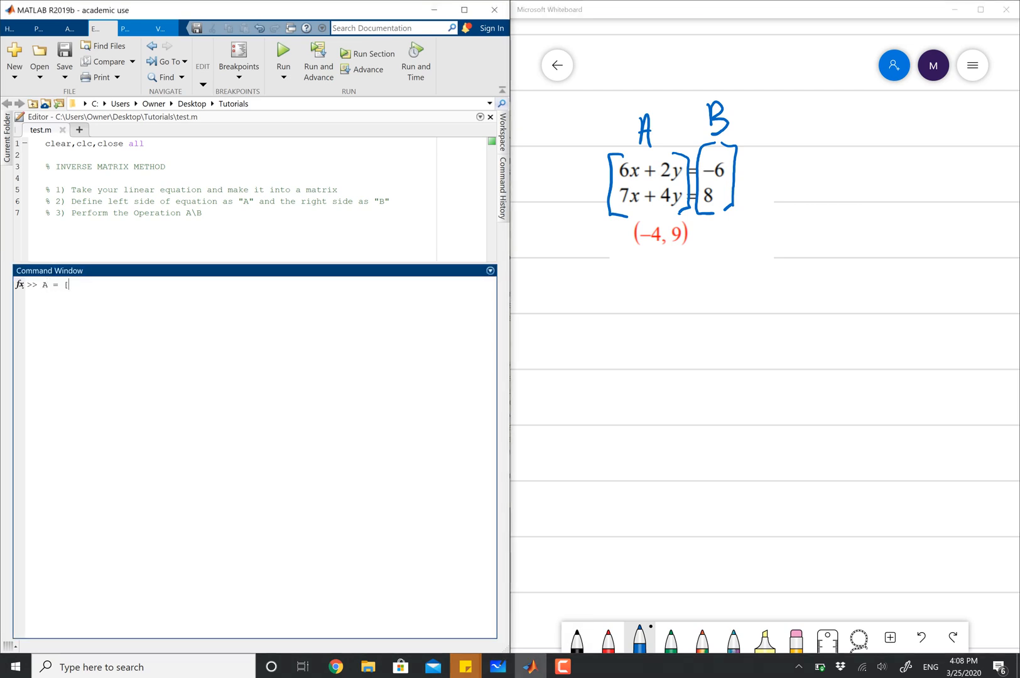
text(6)
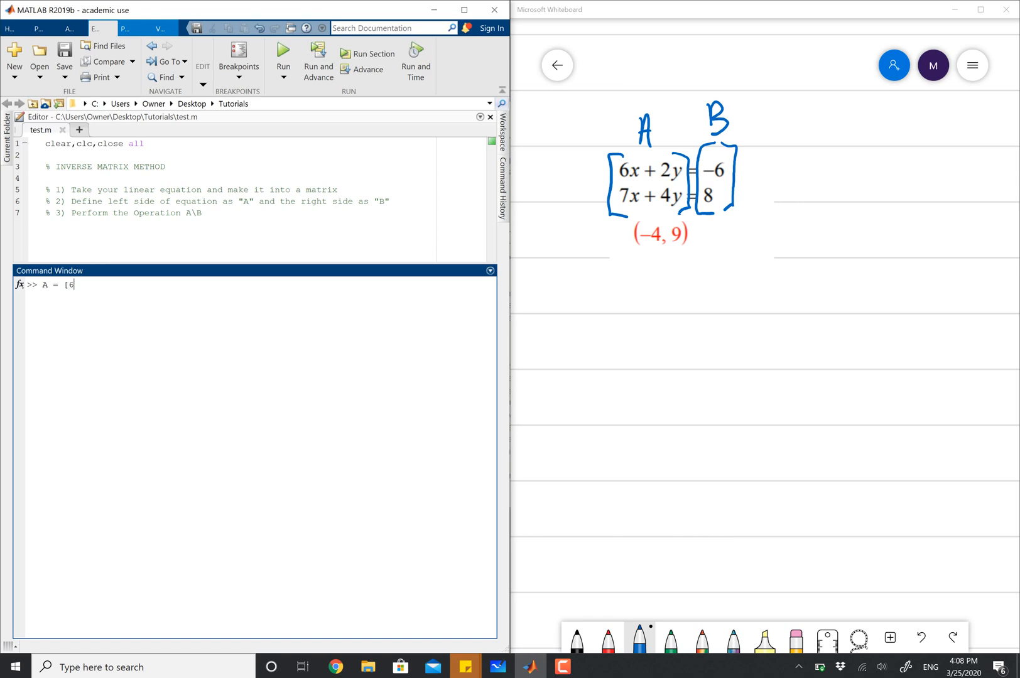
text(2)
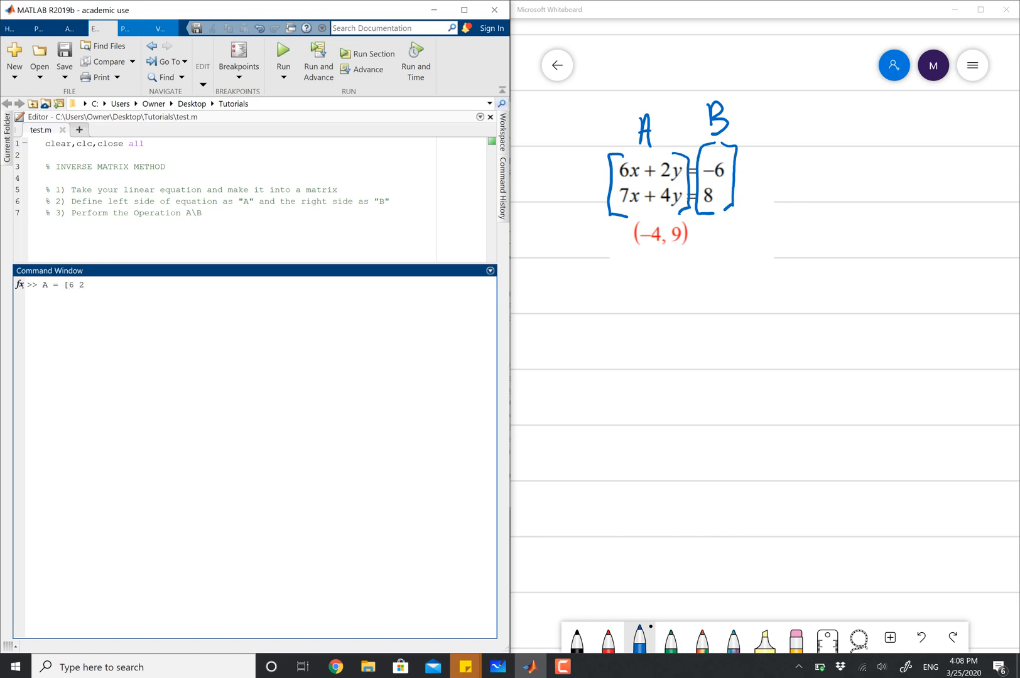
text(; 7 4)
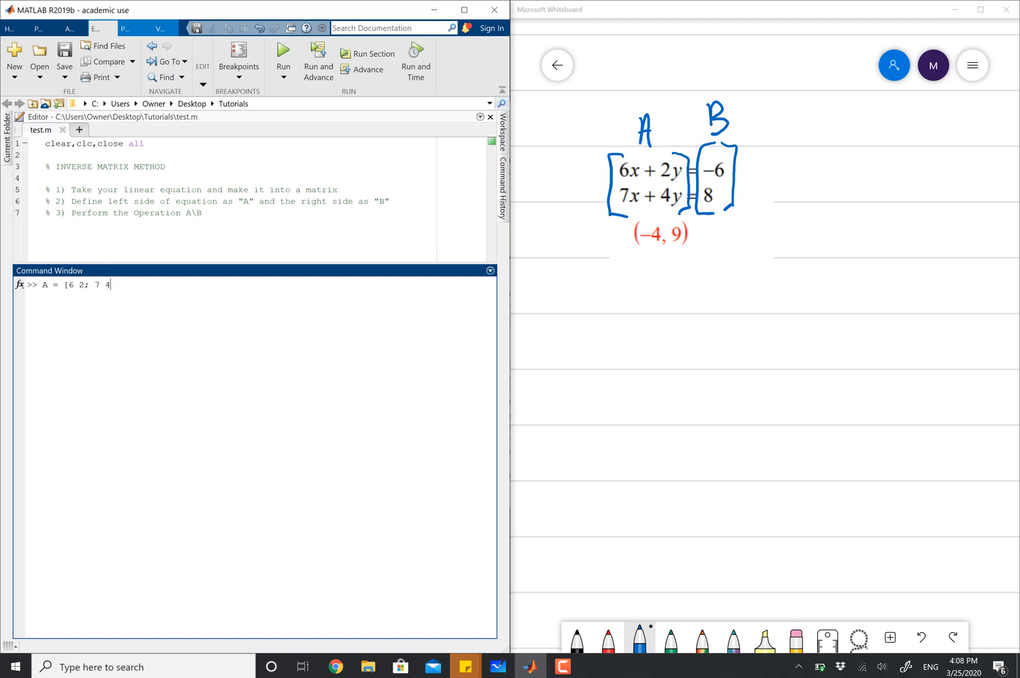
text(])
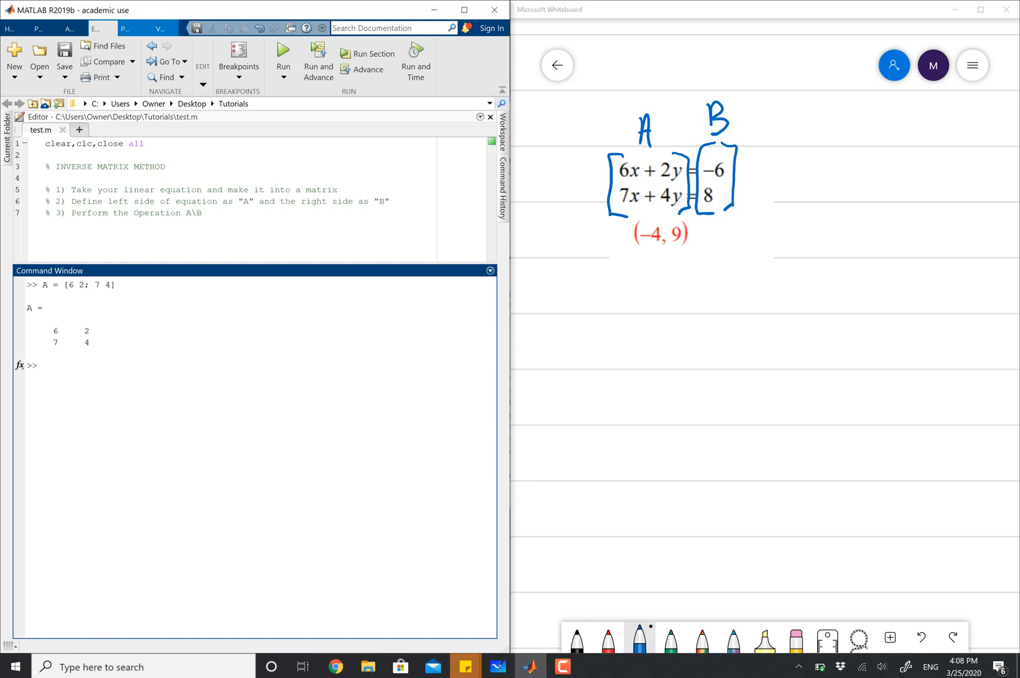
- Enter B = [-6;8] in the Command Window
text(B =)
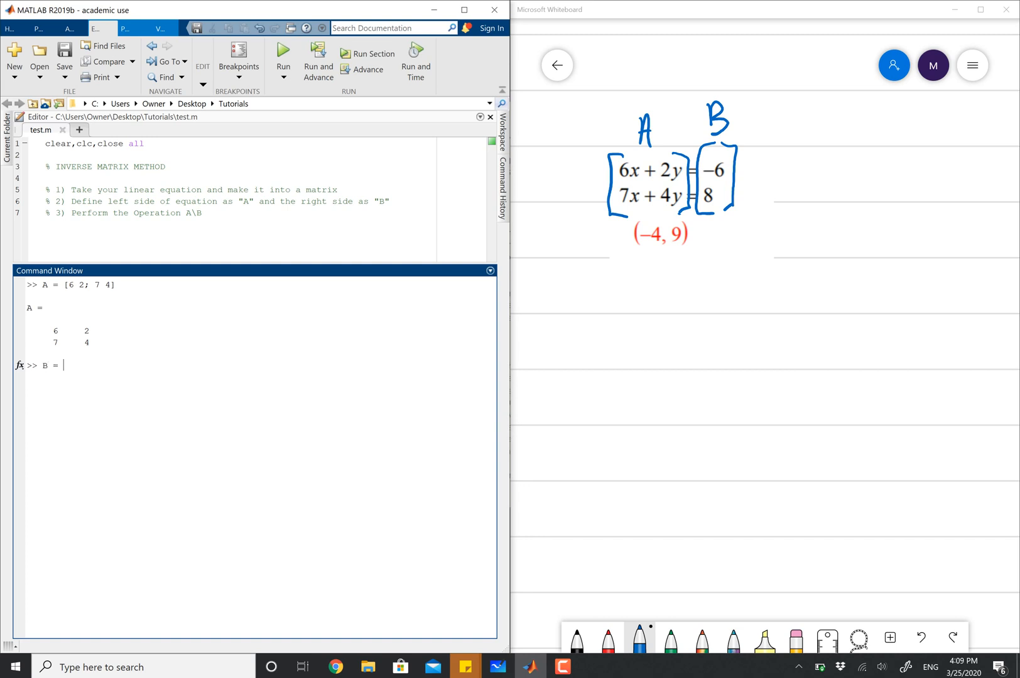
text([-)
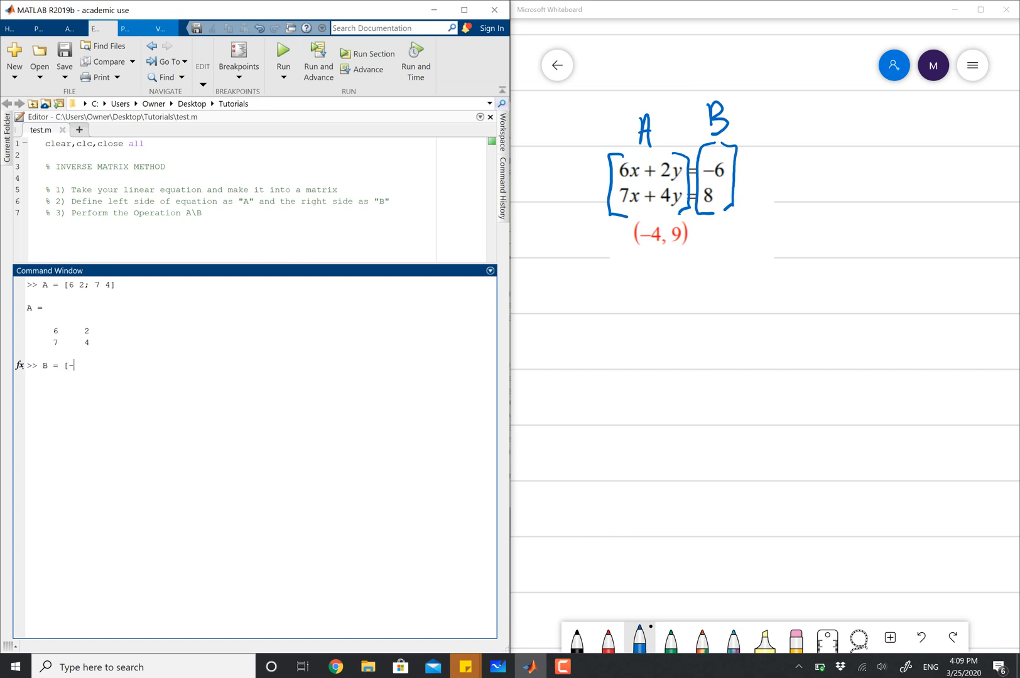
text(6;)
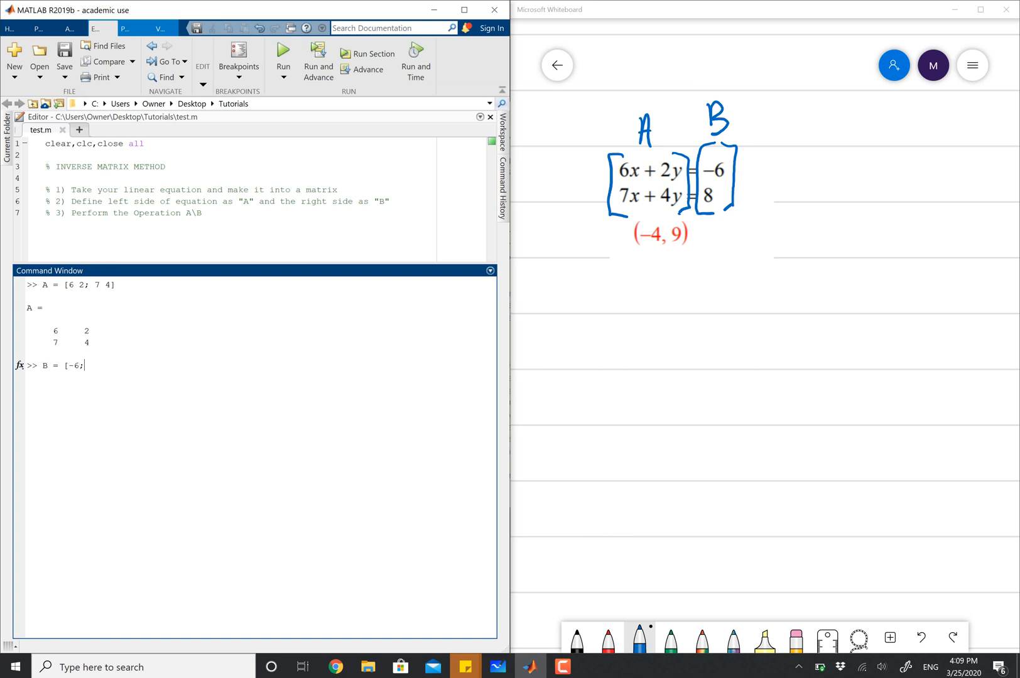
text(8])
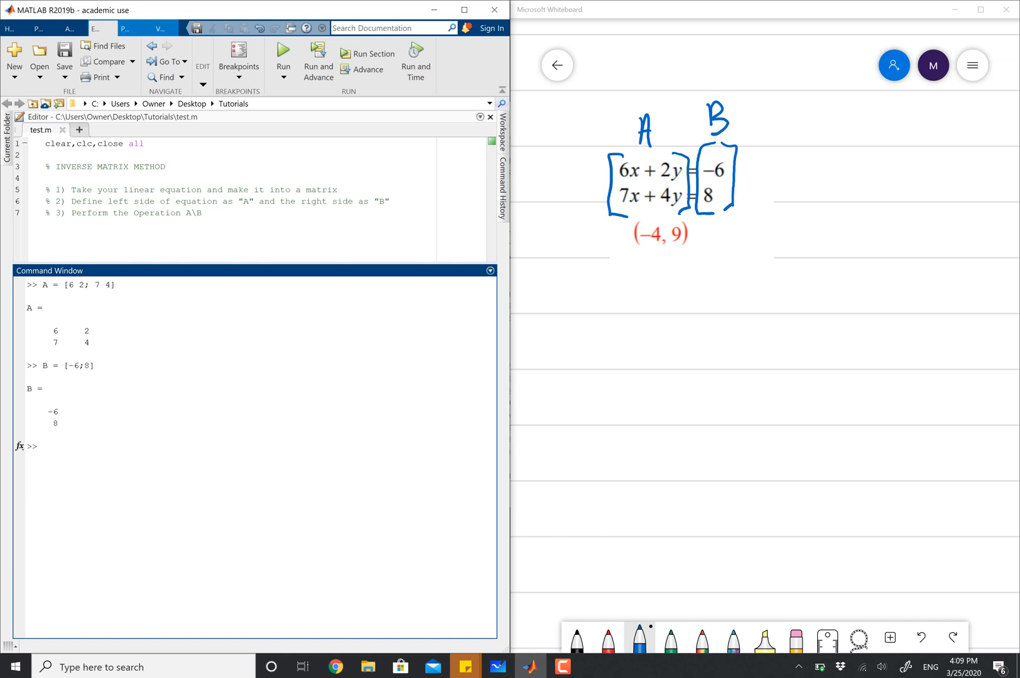
- Write the expression A\B at the command prompt without running it
text(A)
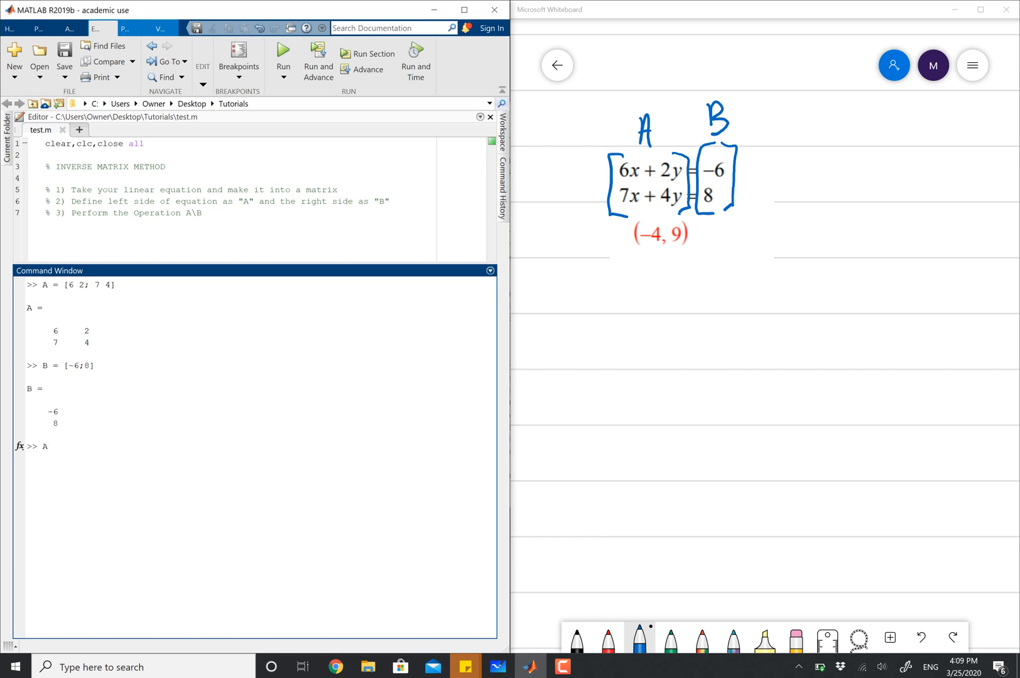
text(\)
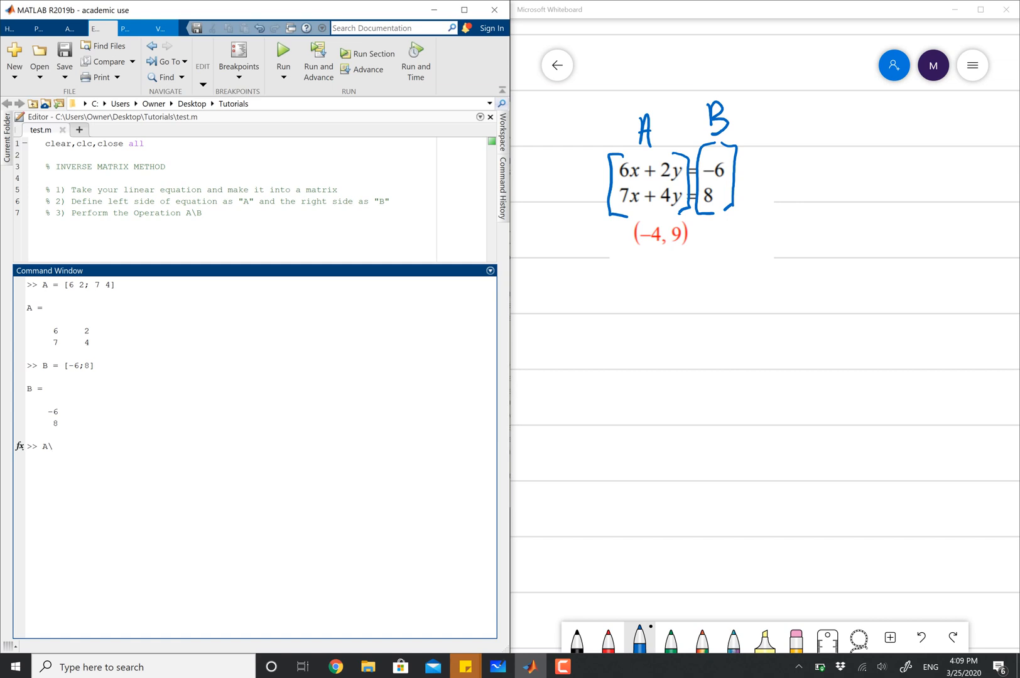
text(B)
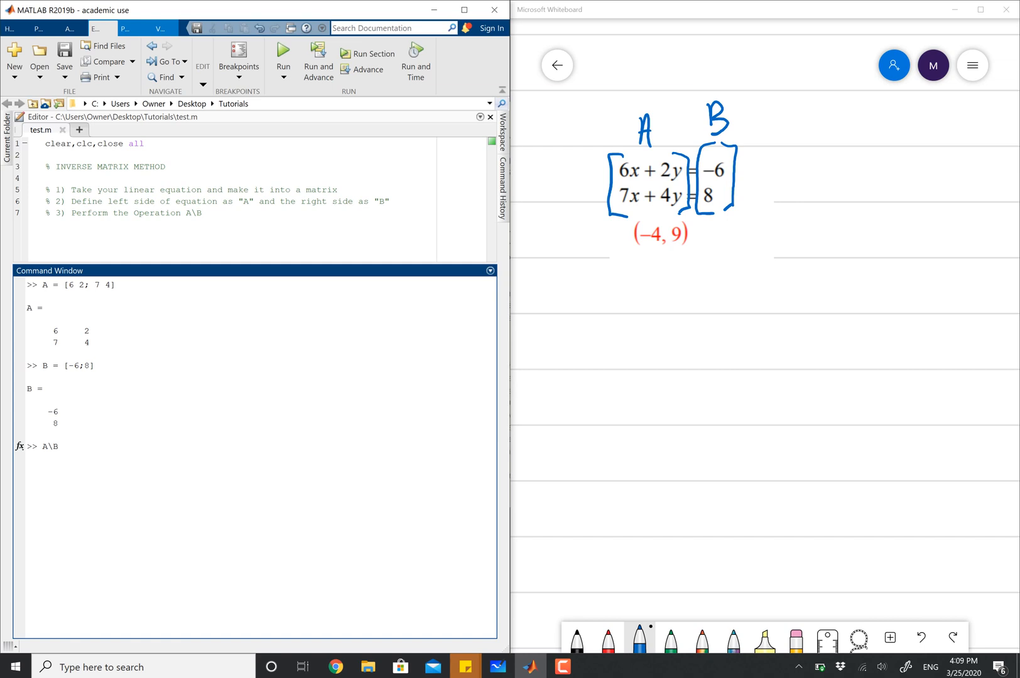